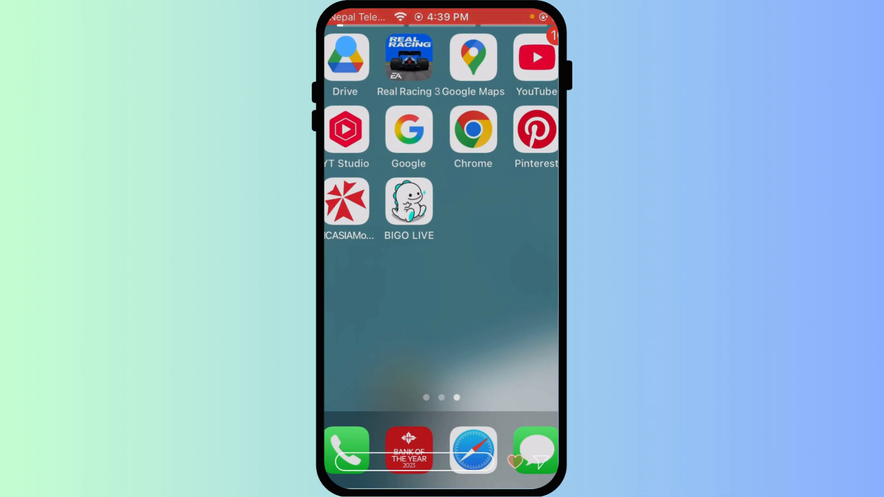
# Launch BIGO LIVE and open the Me profile page with friends, following and fans counts
pyautogui.click(408, 201)
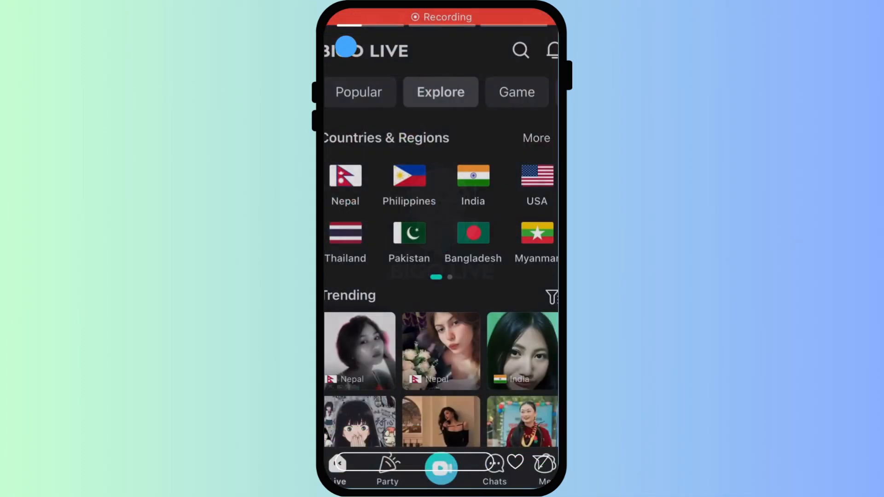
pyautogui.click(542, 468)
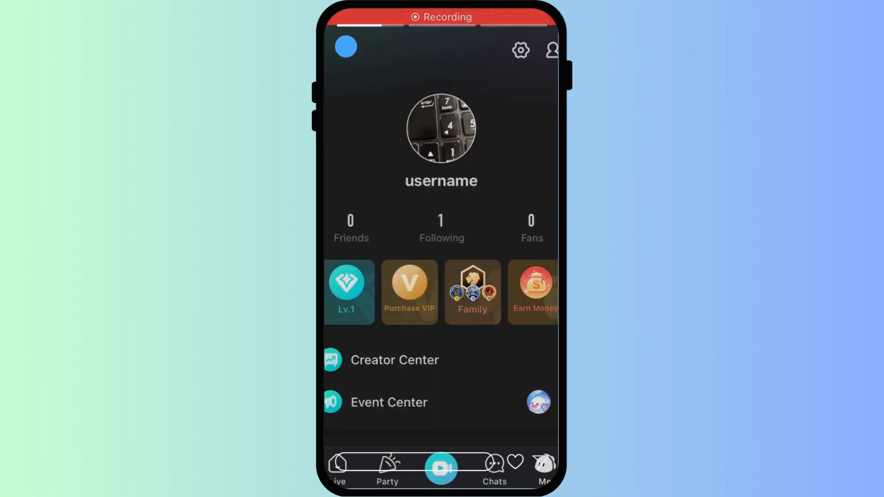
# Open Settings from the profile gear icon and go into the Dark Mode page
pyautogui.click(519, 50)
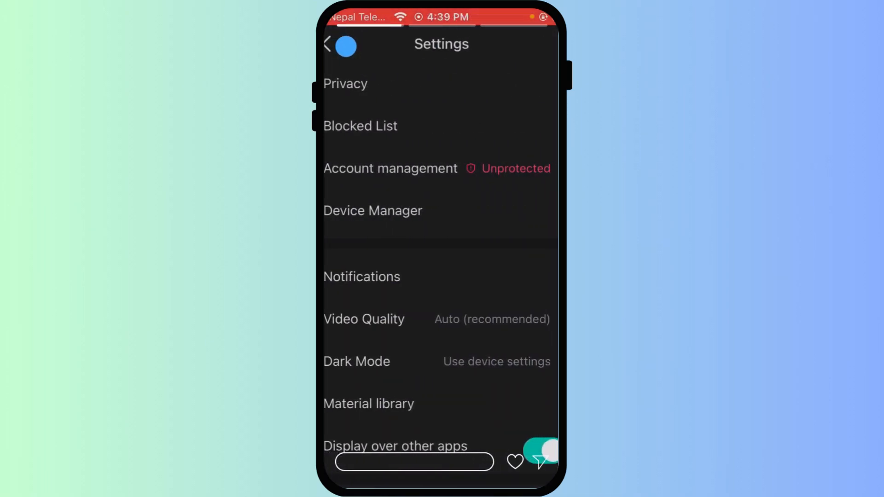
pyautogui.scroll(-3)
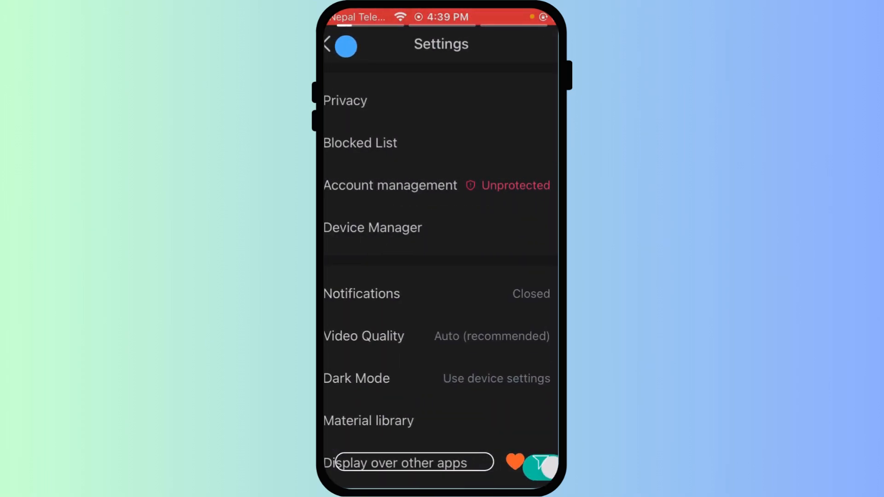
pyautogui.click(514, 463)
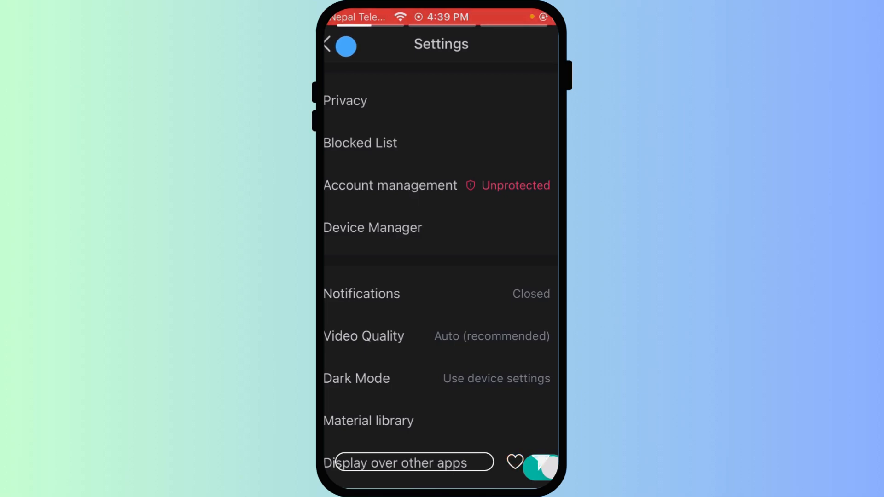
pyautogui.scroll(3)
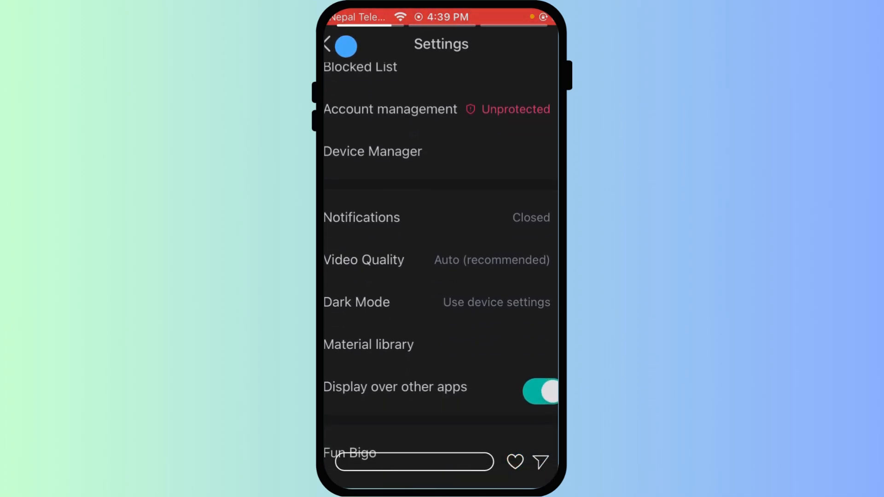
pyautogui.scroll(3)
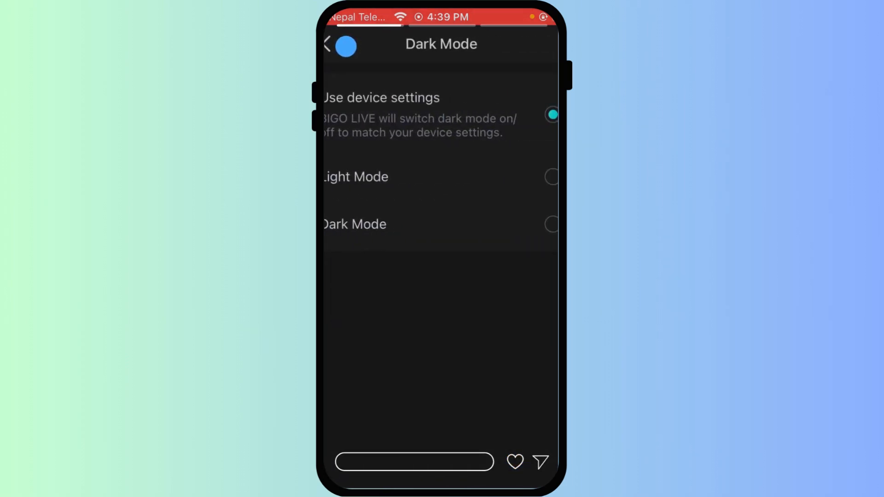
# Select Dark Mode, briefly try Light Mode, then switch back to Dark Mode
pyautogui.click(514, 461)
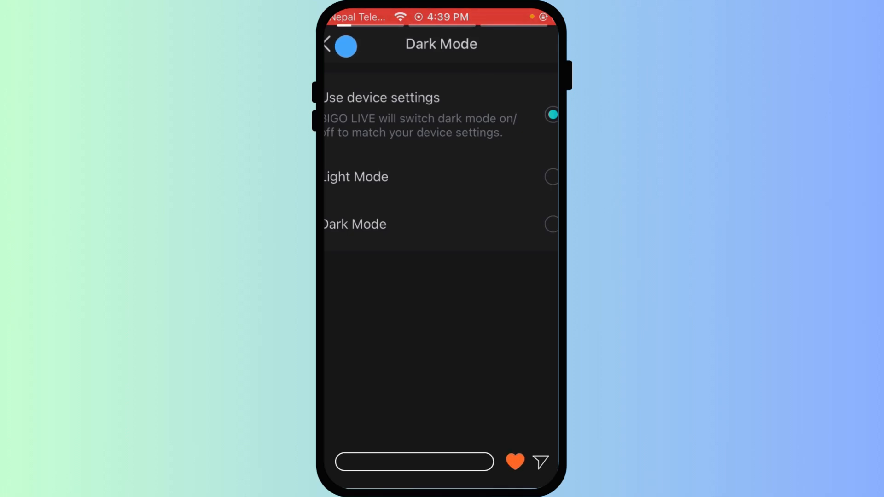
pyautogui.click(552, 224)
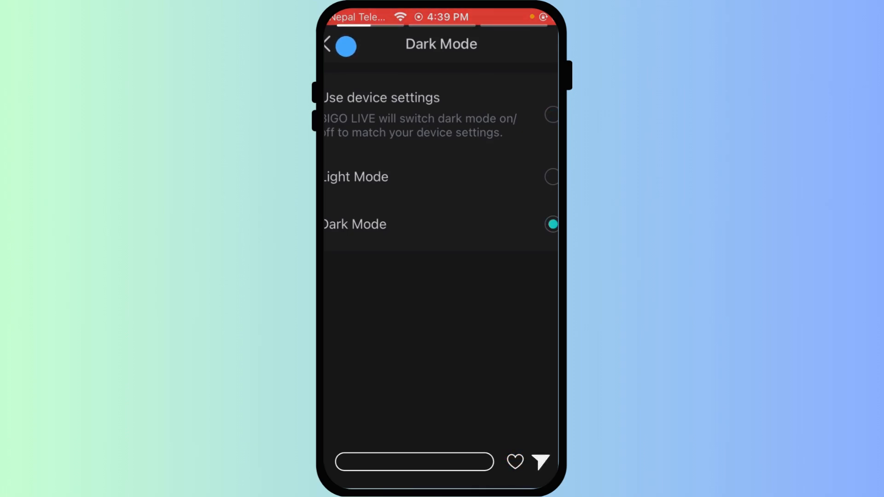
pyautogui.click(550, 176)
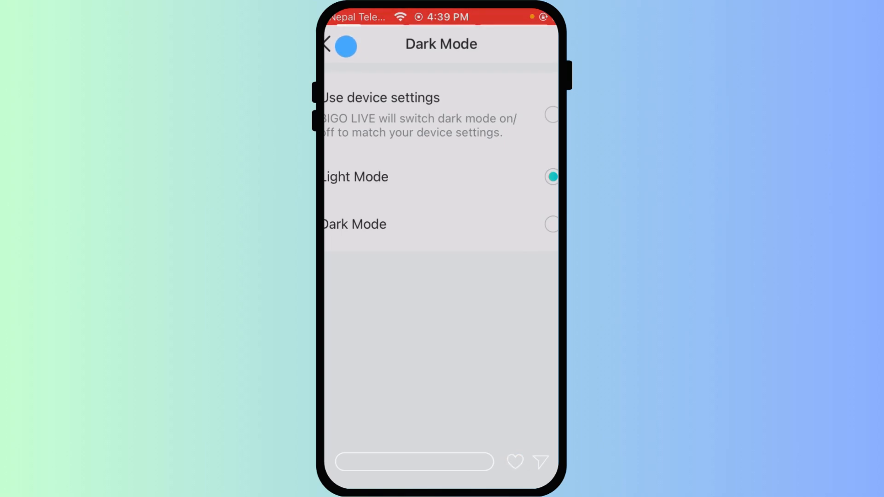
pyautogui.click(552, 223)
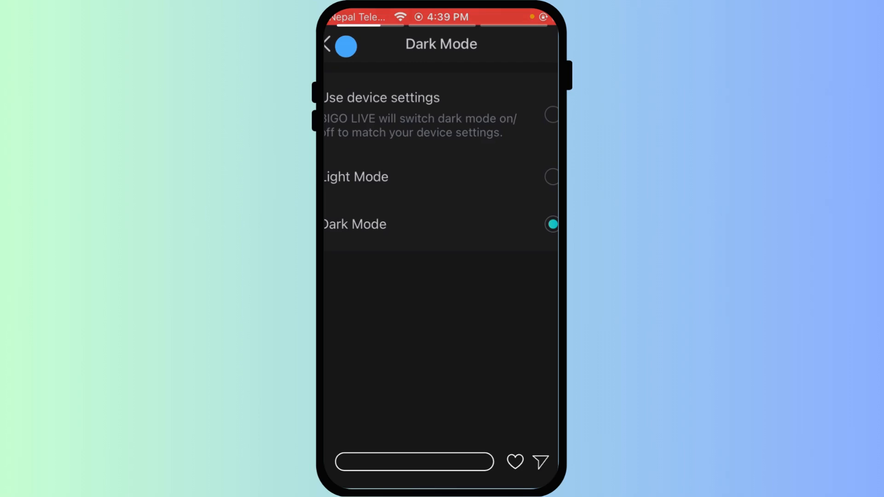
pyautogui.click(513, 461)
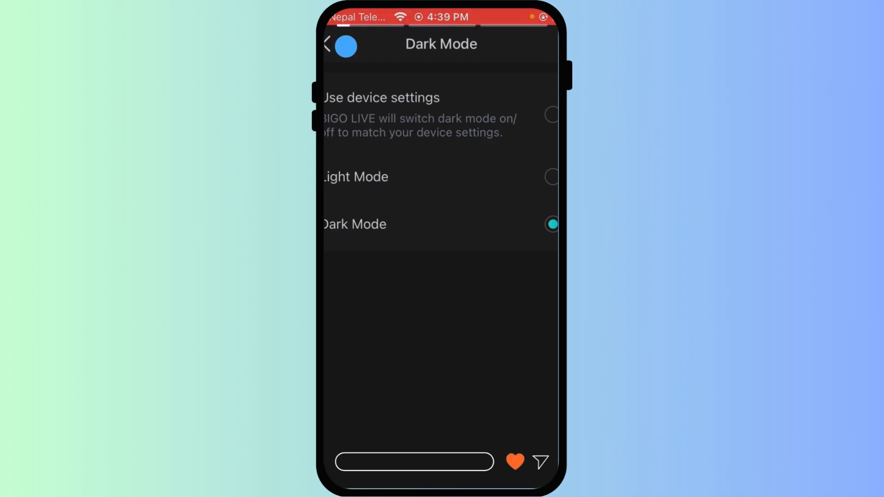
pyautogui.click(514, 461)
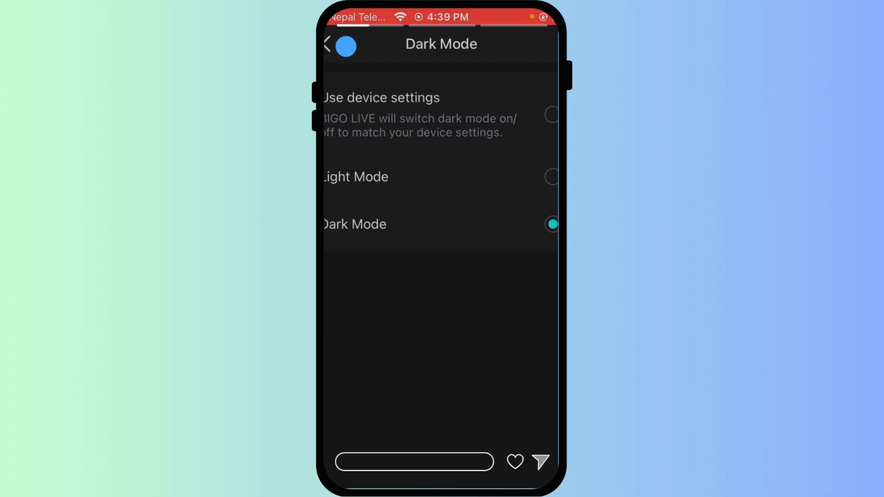